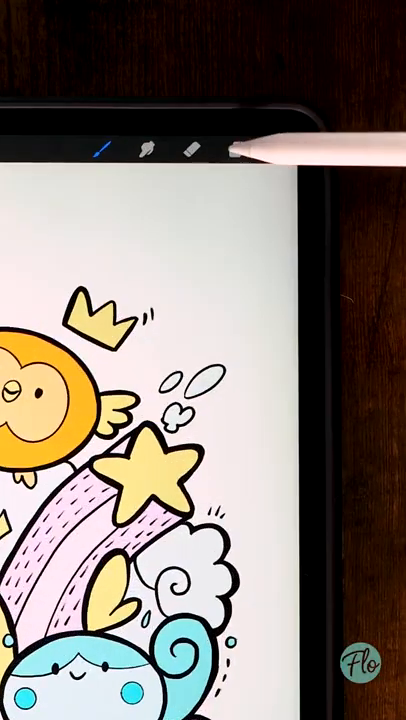
Select the Lineart layer and pick a lavender purple as the current colour.
click(240, 150)
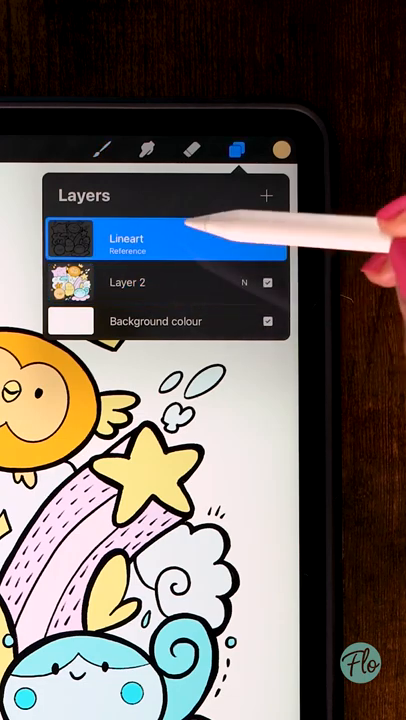
click(124, 238)
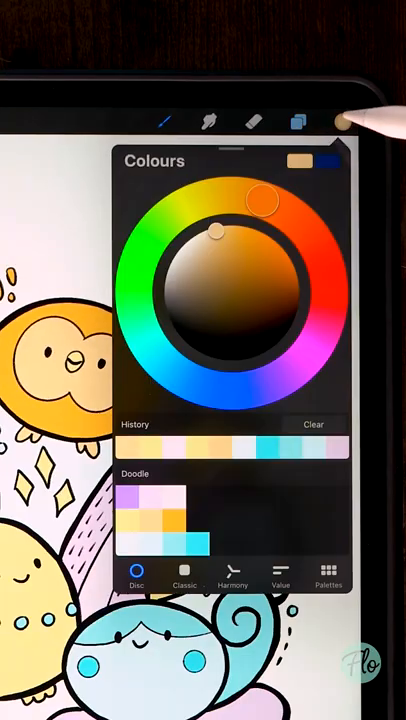
drag(262, 200, 272, 380)
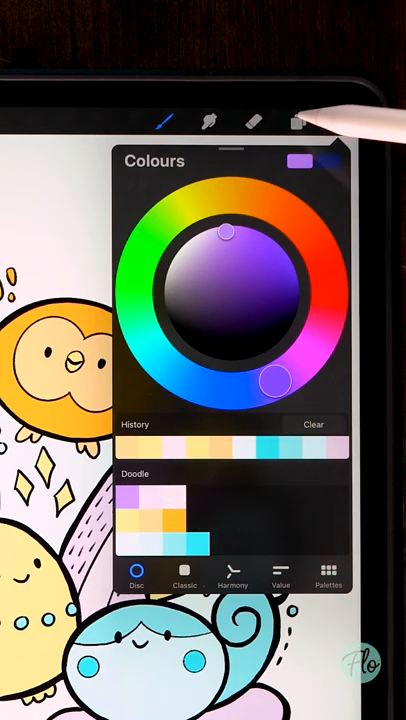